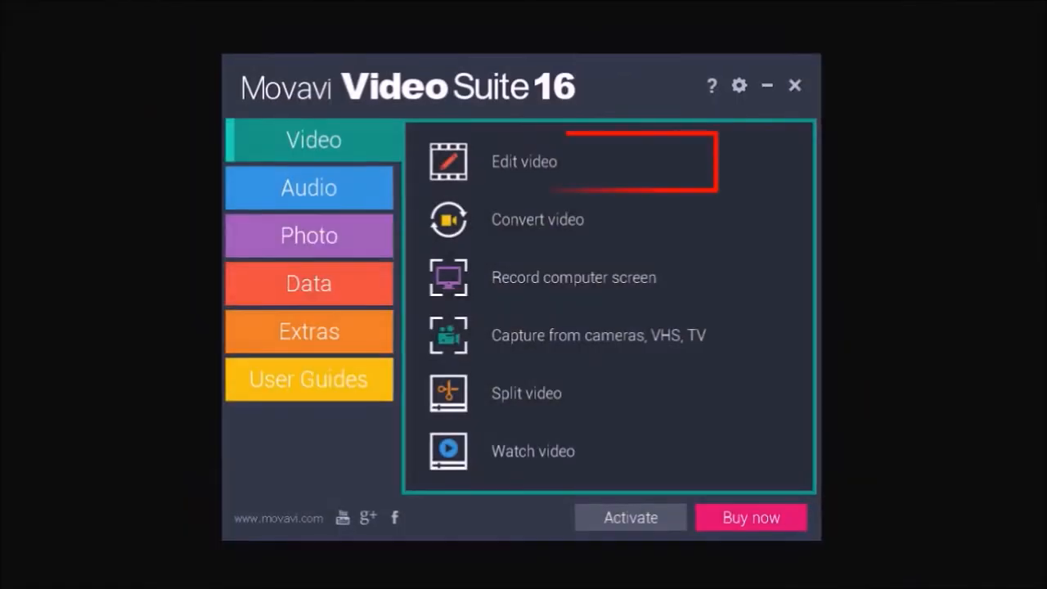
- Choose Edit video in the Video Suite launcher to start a new project
{"action": "left_click", "coordinate": [524, 161]}
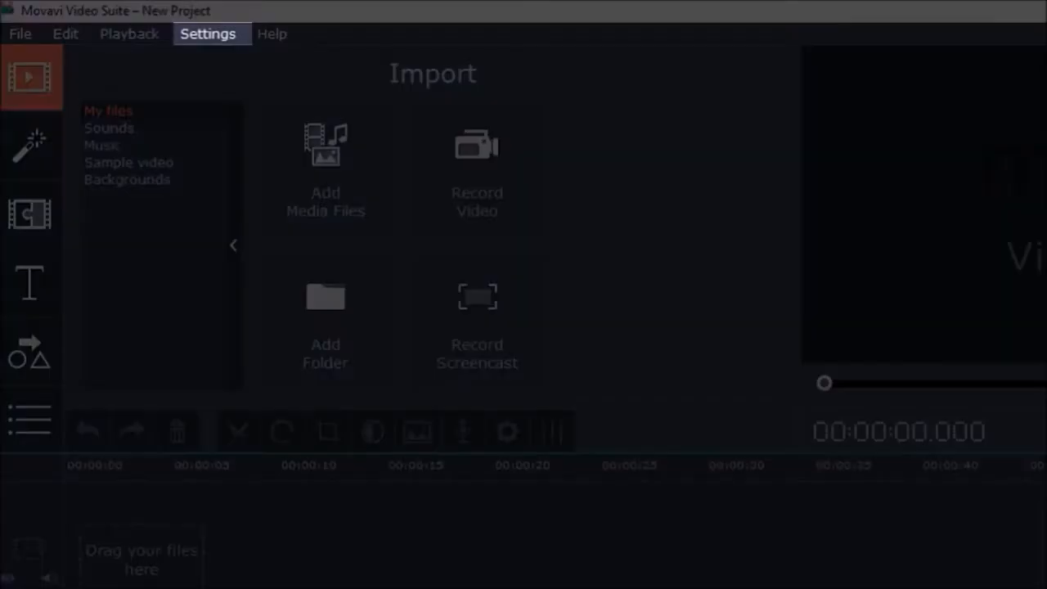
- Open Preferences from the editor's Settings menu
{"action": "left_click", "coordinate": [208, 33]}
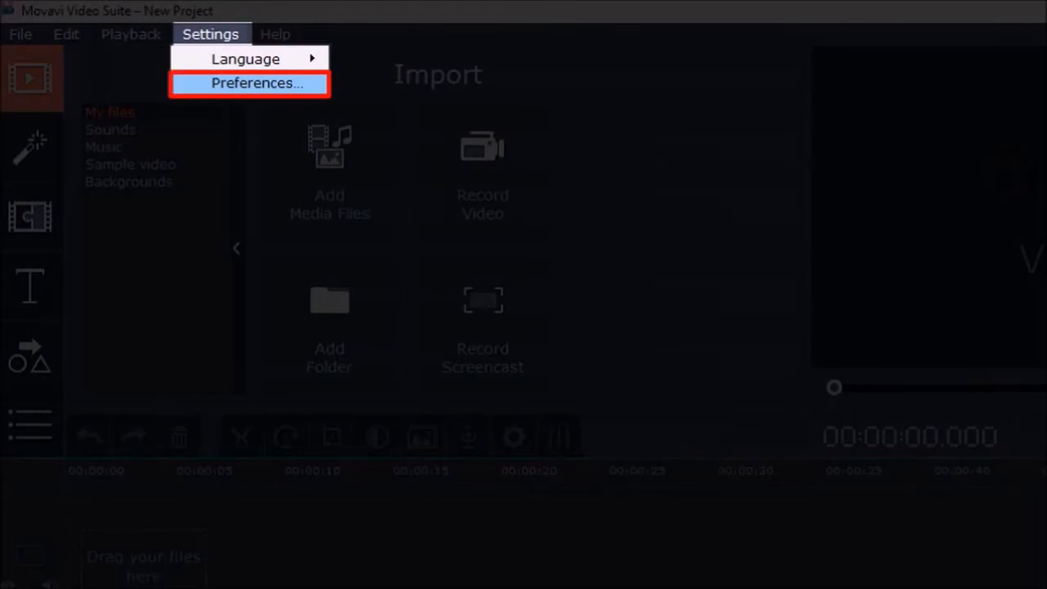
{"action": "left_click", "coordinate": [258, 83]}
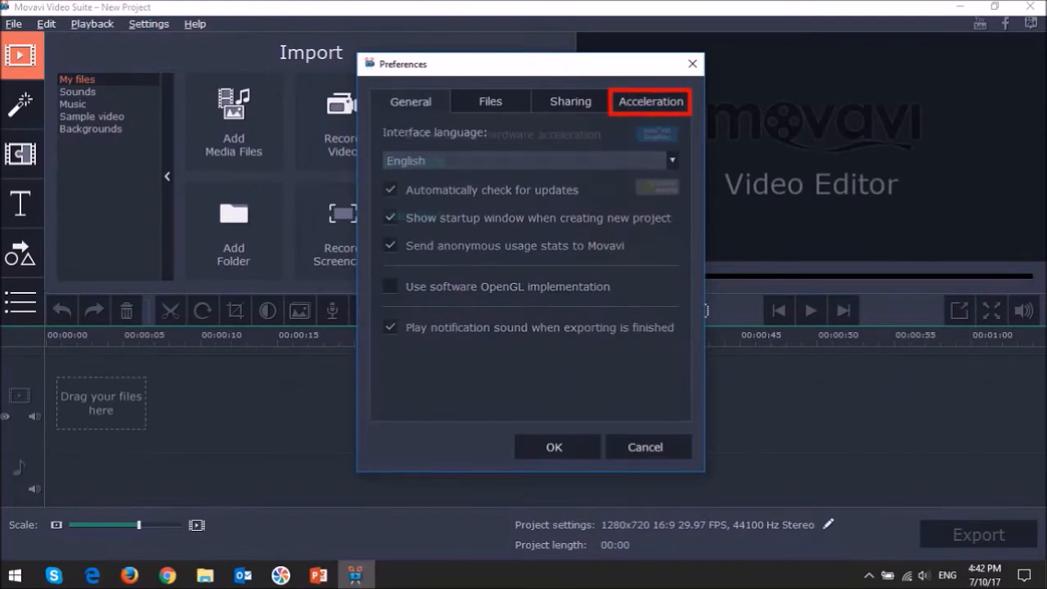
- Uncheck Enable Intel hardware acceleration on the Acceleration tab and confirm with OK
{"action": "left_click", "coordinate": [650, 101]}
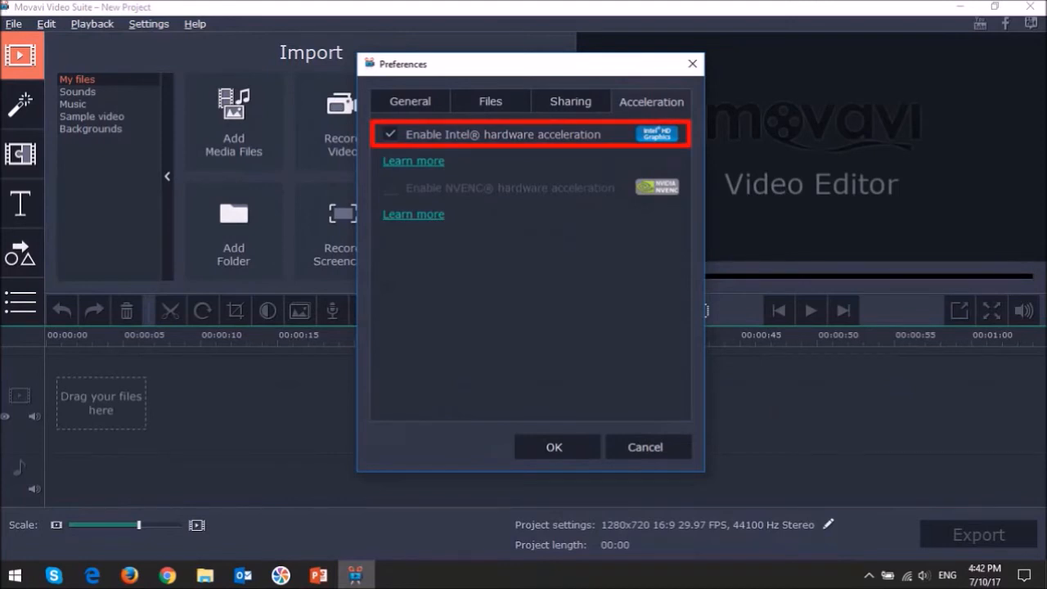
{"action": "left_click", "coordinate": [390, 134]}
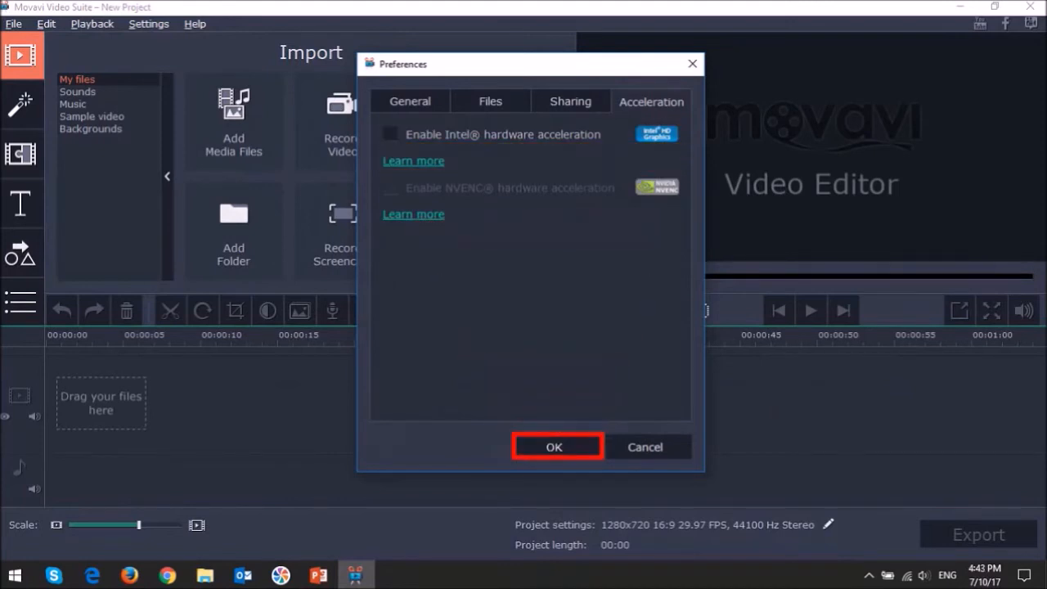
{"action": "left_click", "coordinate": [553, 446]}
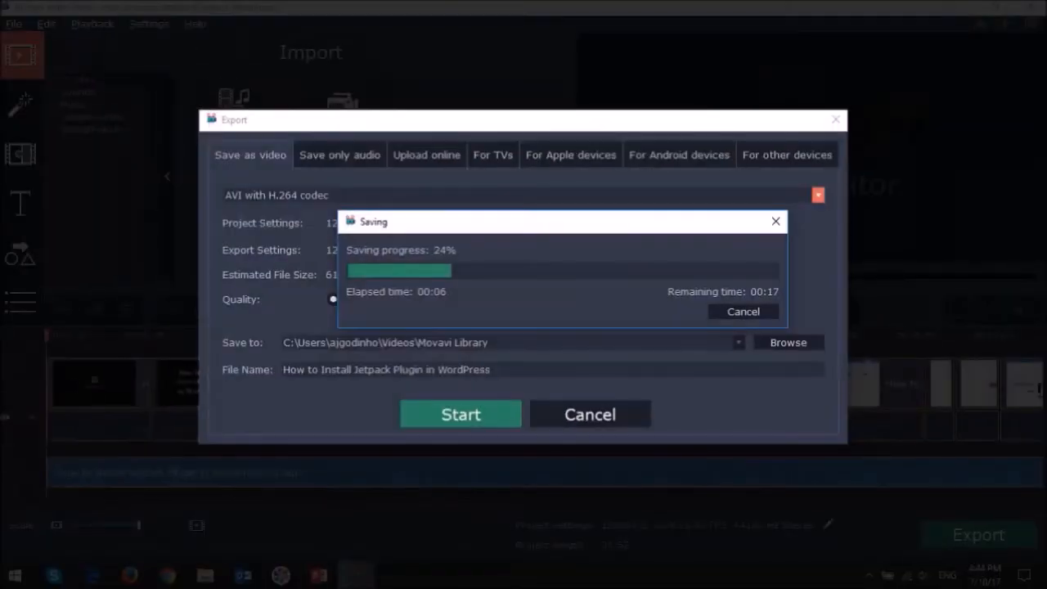